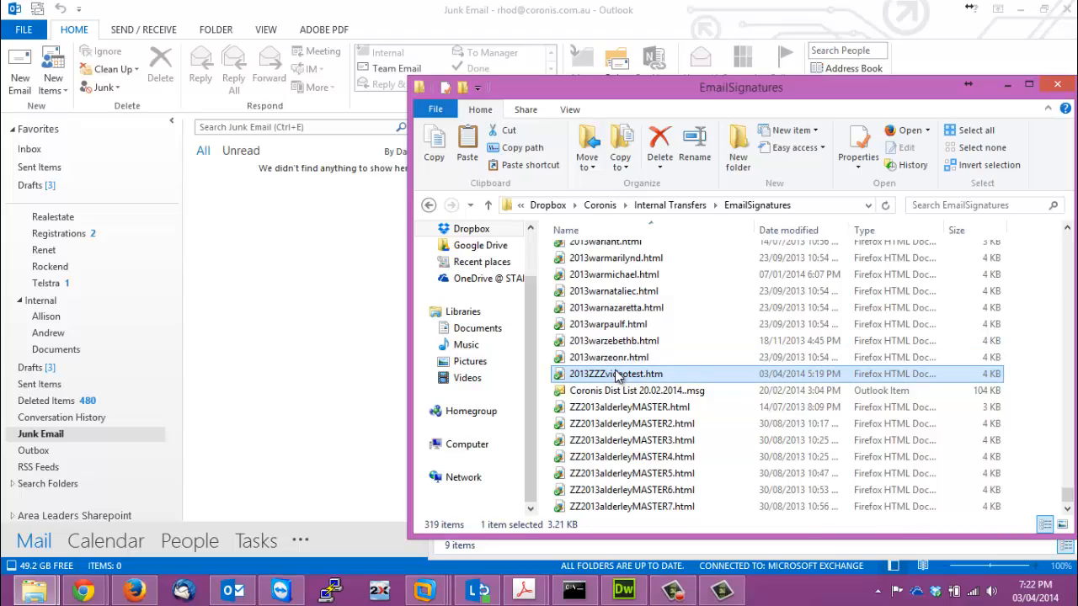
Step: Copy the name text of 2013ZZZvideotest.htm in the Dropbox EmailSignatures folder
right_click(619, 374)
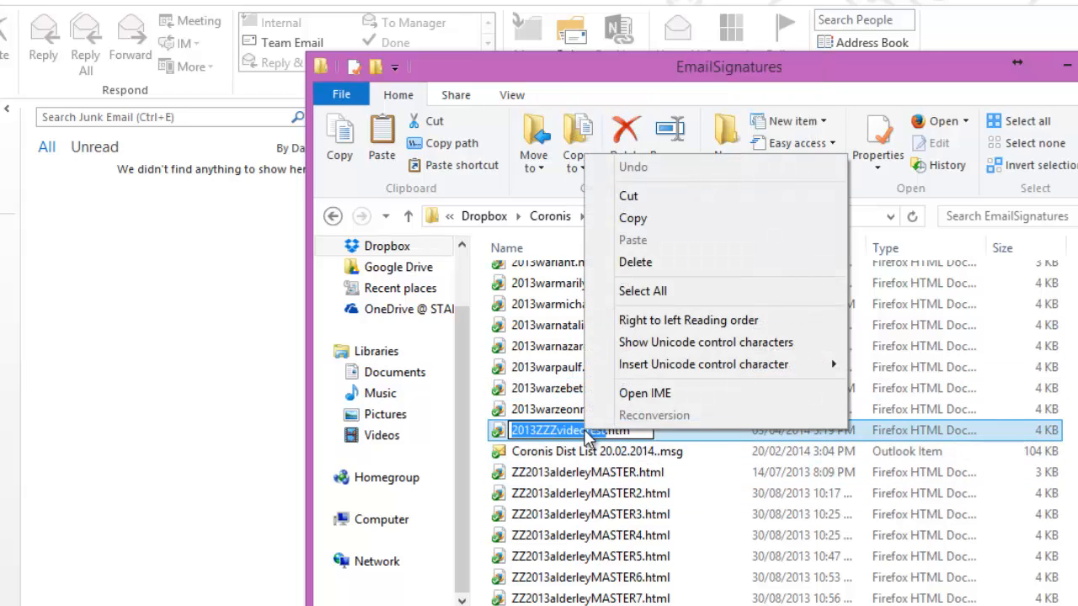
mouse_move(632, 218)
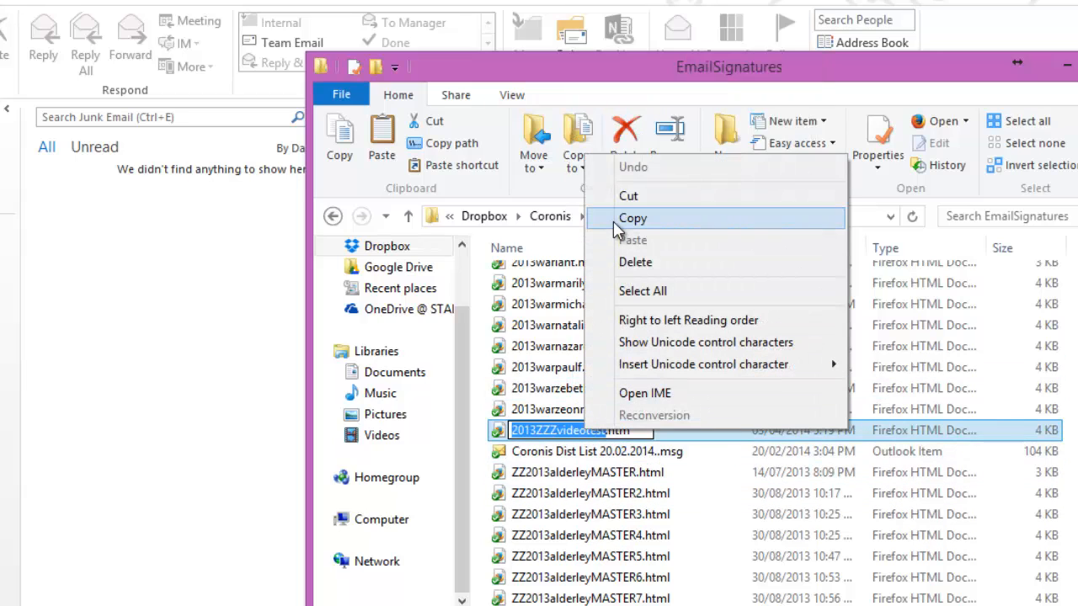
click(632, 218)
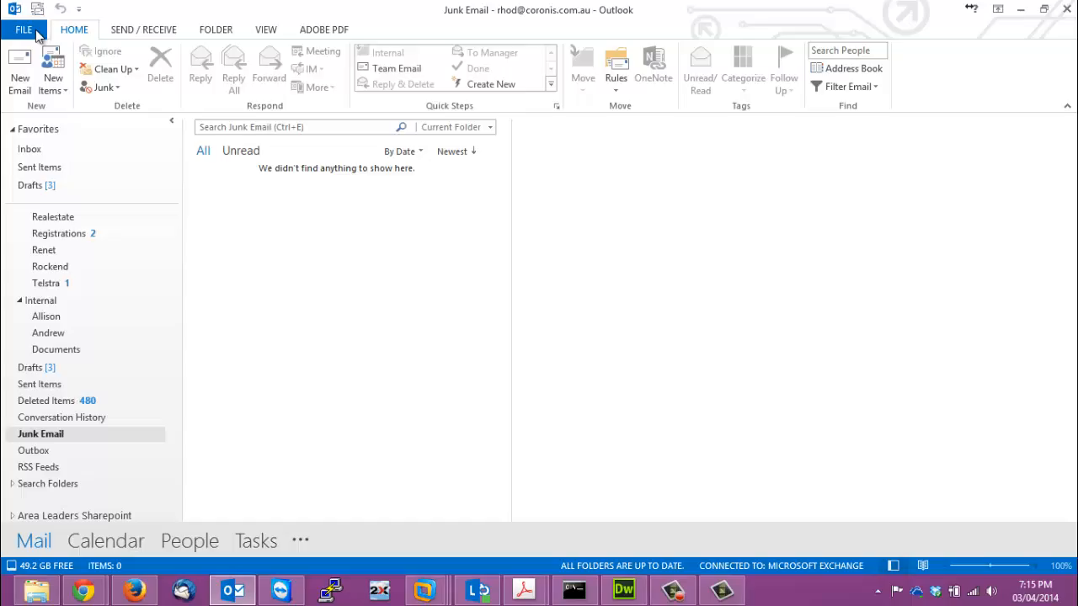
Step: Bring up the Mail page of Outlook Options from the File area
click(23, 29)
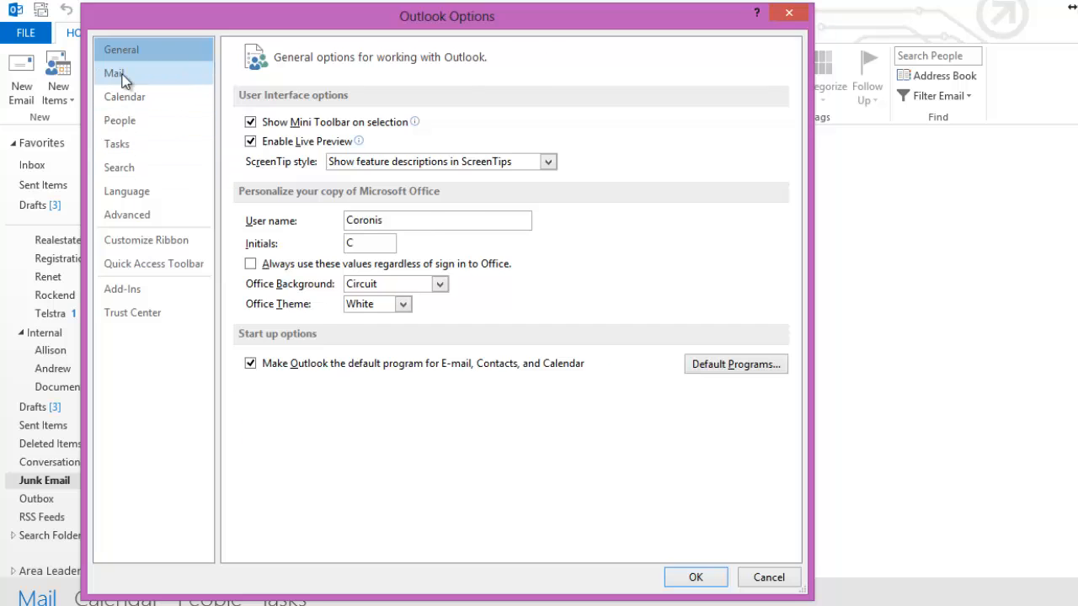
click(114, 73)
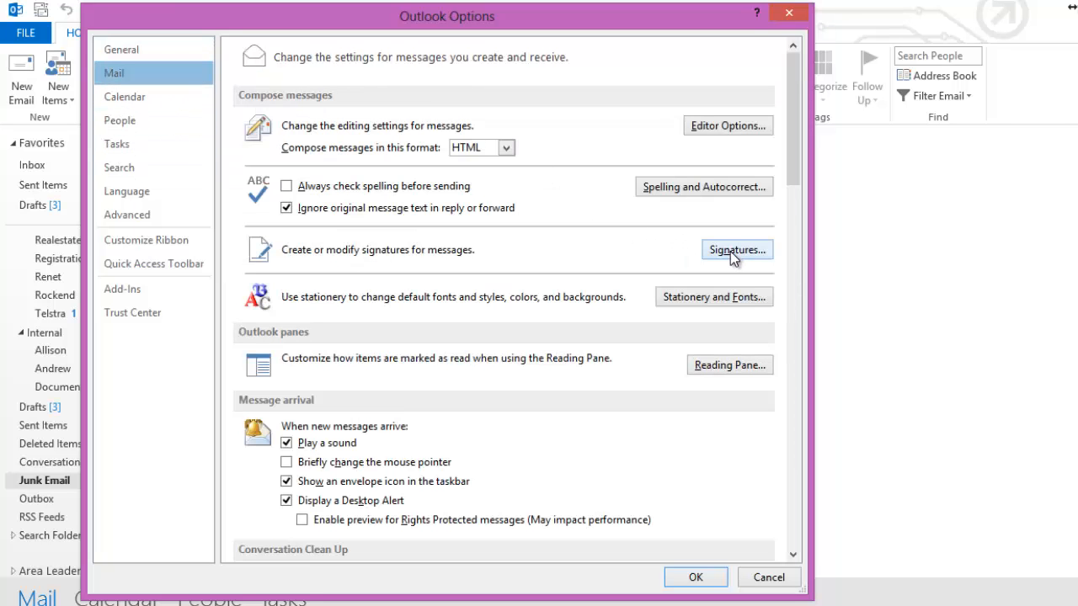
Step: Create an empty signature named 2013ZZZvideotest and make it default for new messages and replies
click(736, 250)
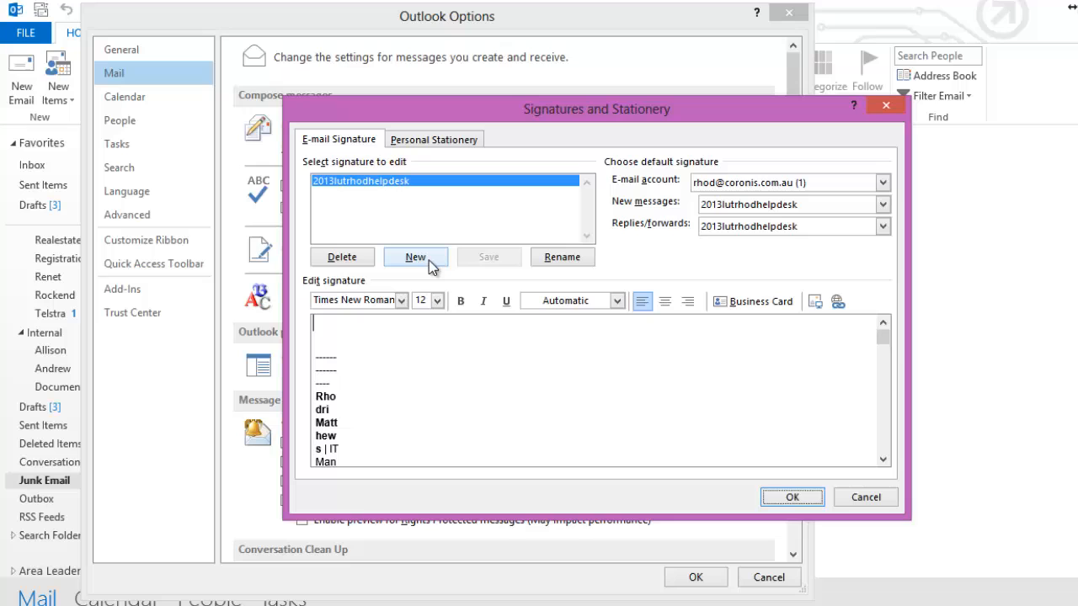
click(415, 256)
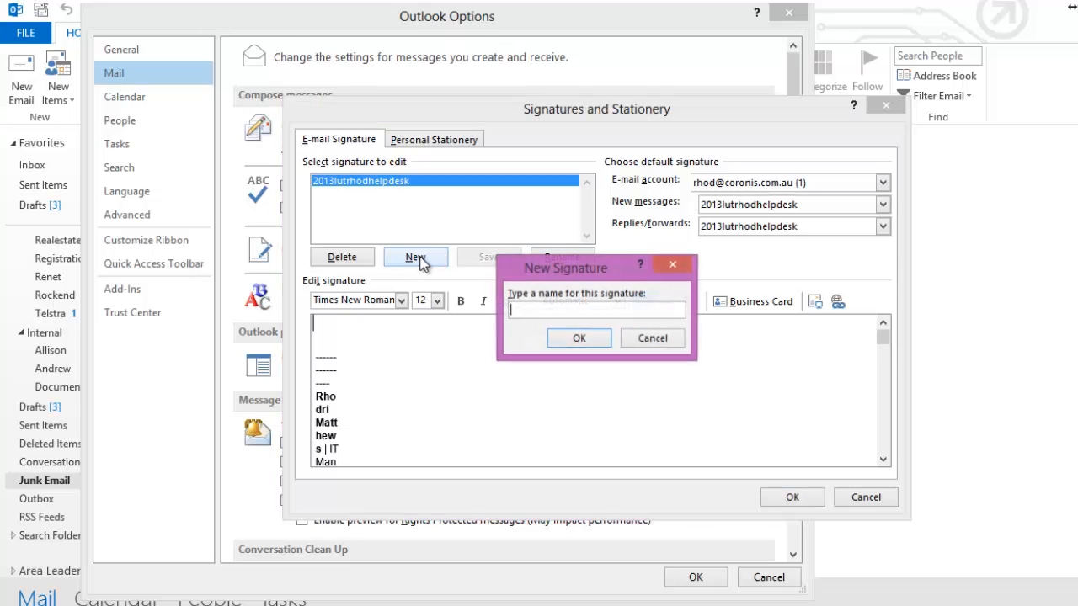
text(2013ZZZvideotest)
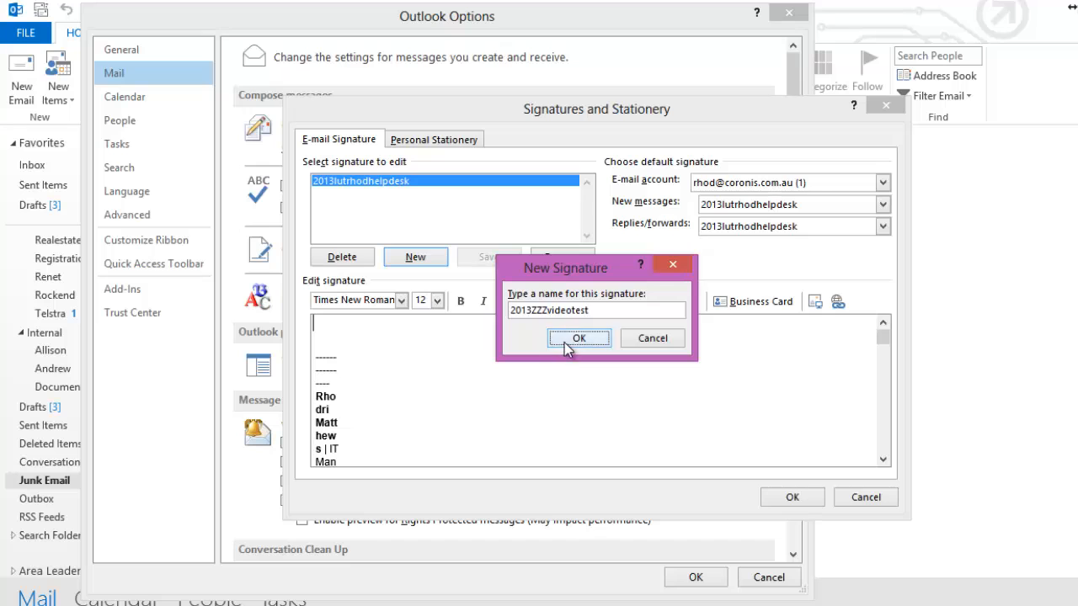
click(579, 337)
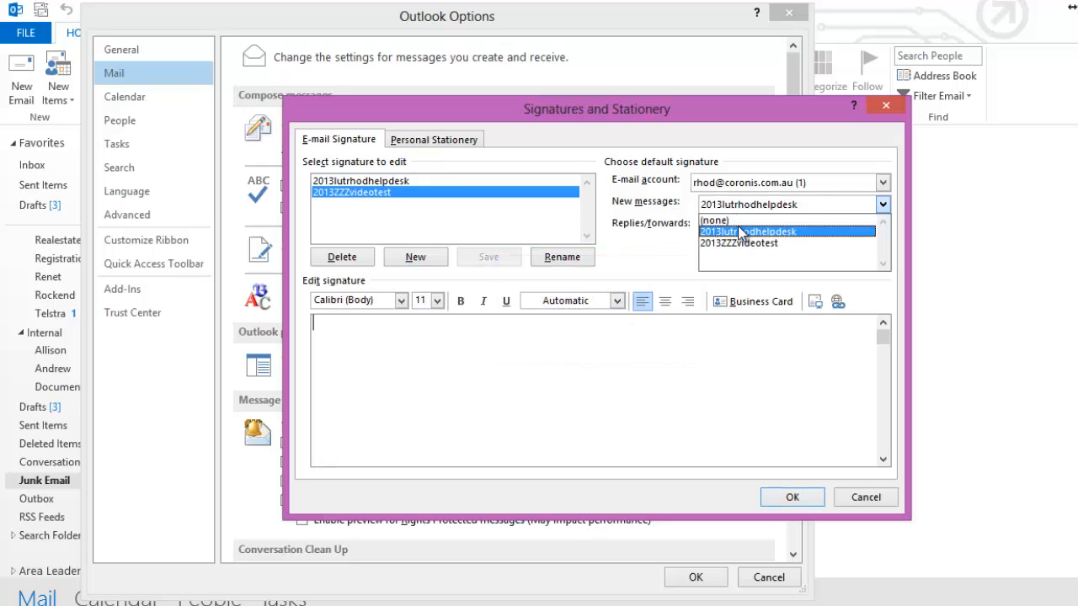
click(739, 242)
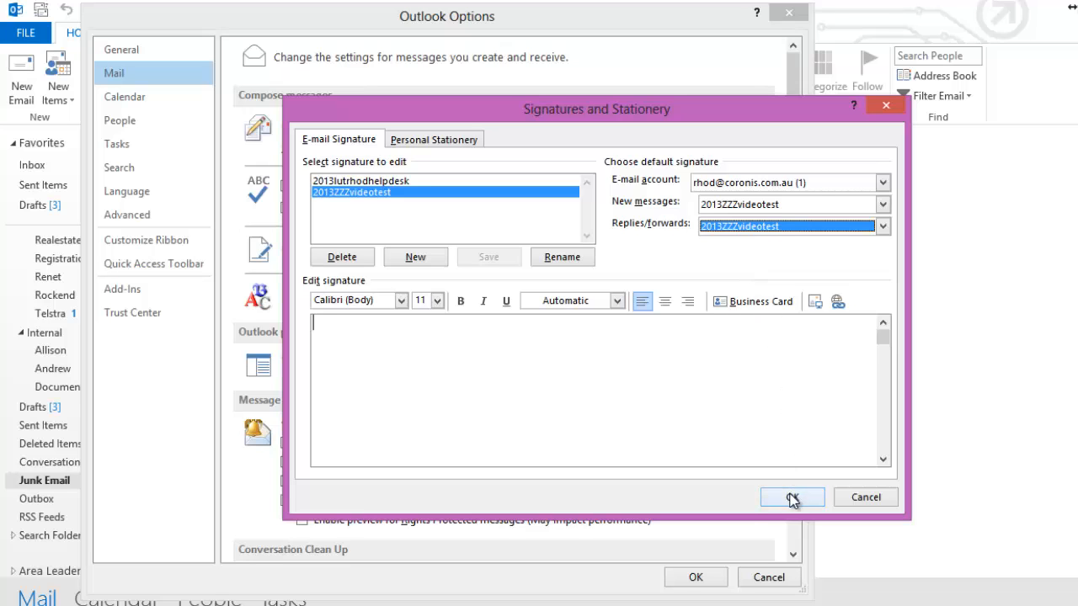
click(792, 496)
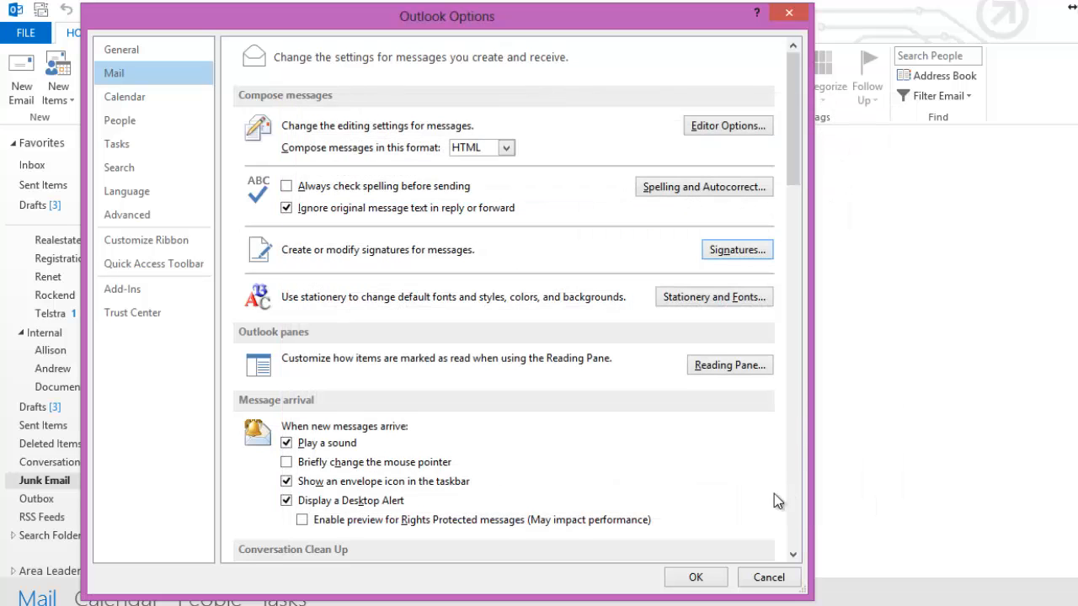
Step: Close Outlook Options and copy 2013ZZZvideotest.htm from the EmailSignatures folder
click(767, 577)
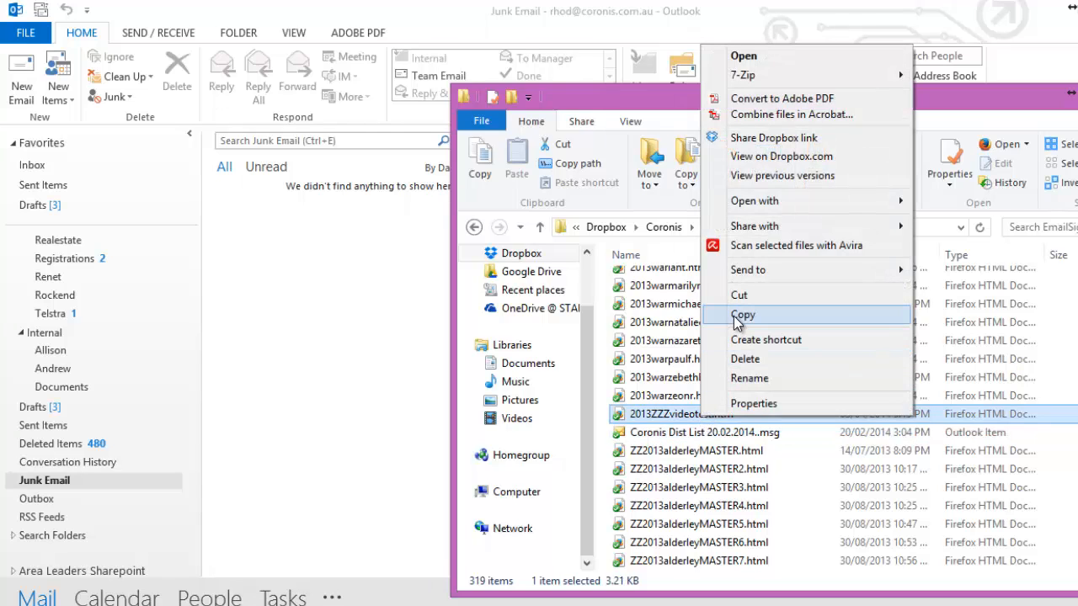
click(742, 314)
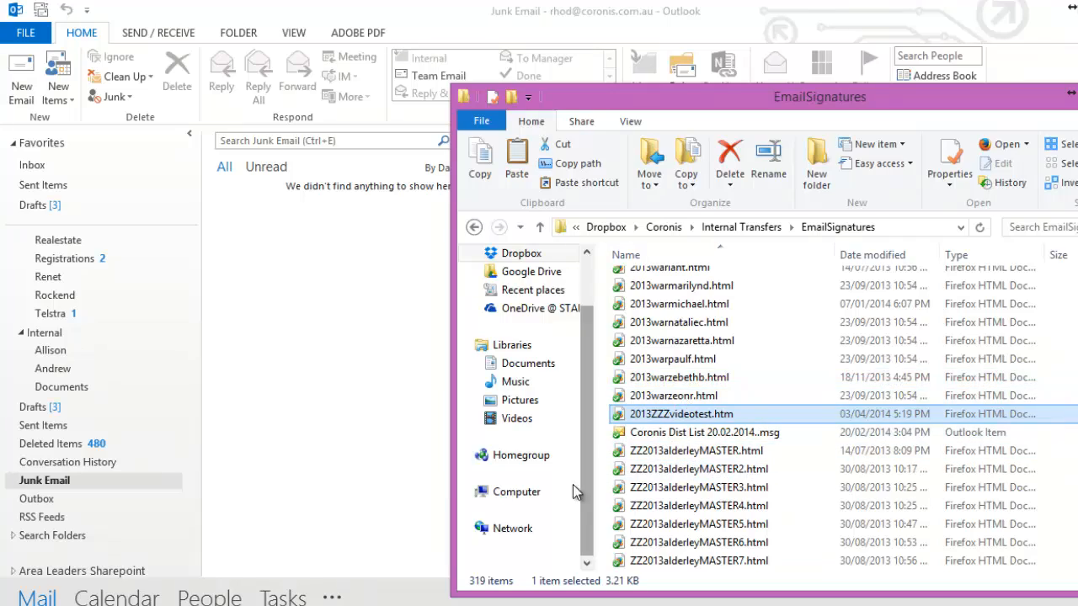
mouse_move(412, 532)
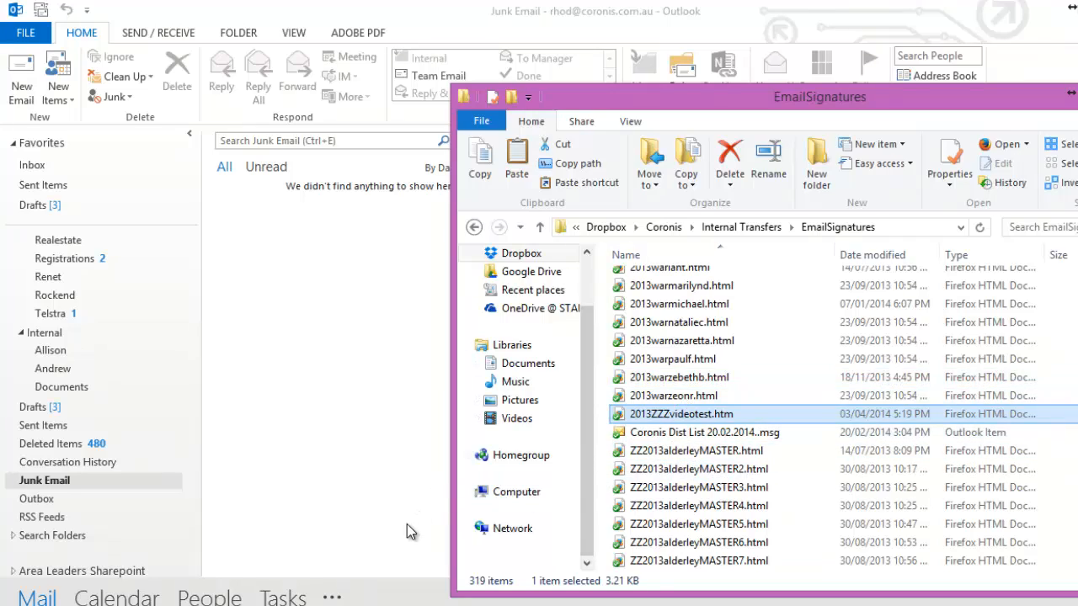
Step: Run %APPDATA%\Microsoft\Signatures to open Outlook's Signatures folder
key(win+r)
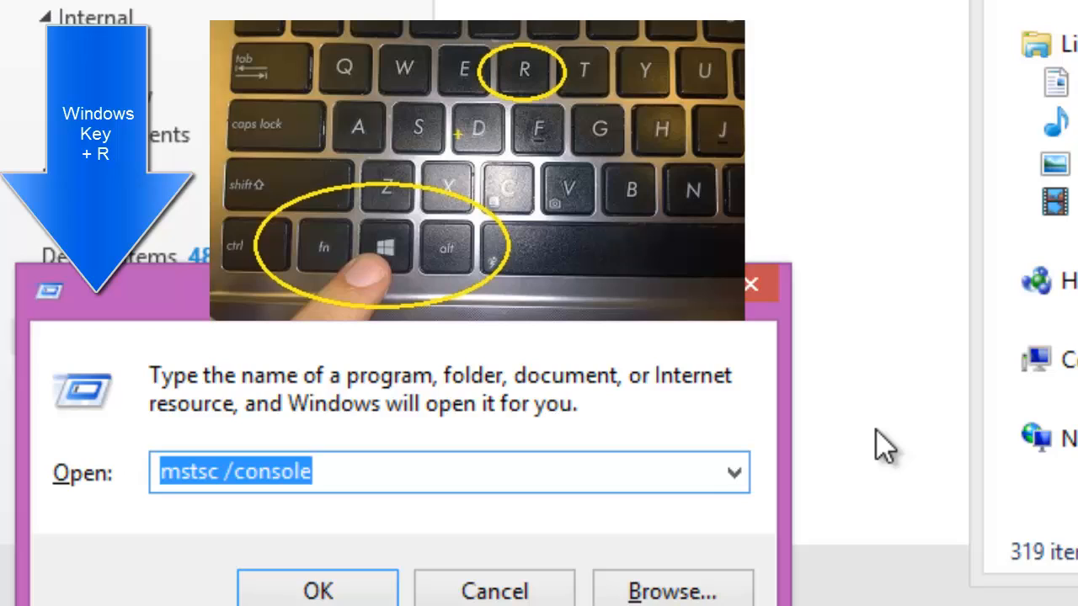
text(%APP)
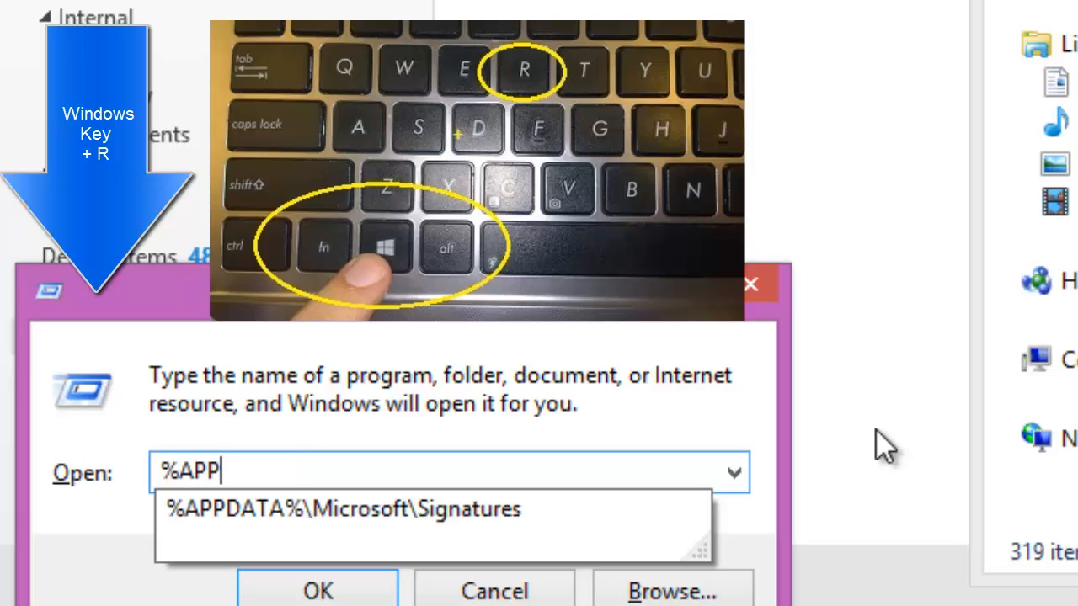
text(DATA%\Microsoft\Signatures)
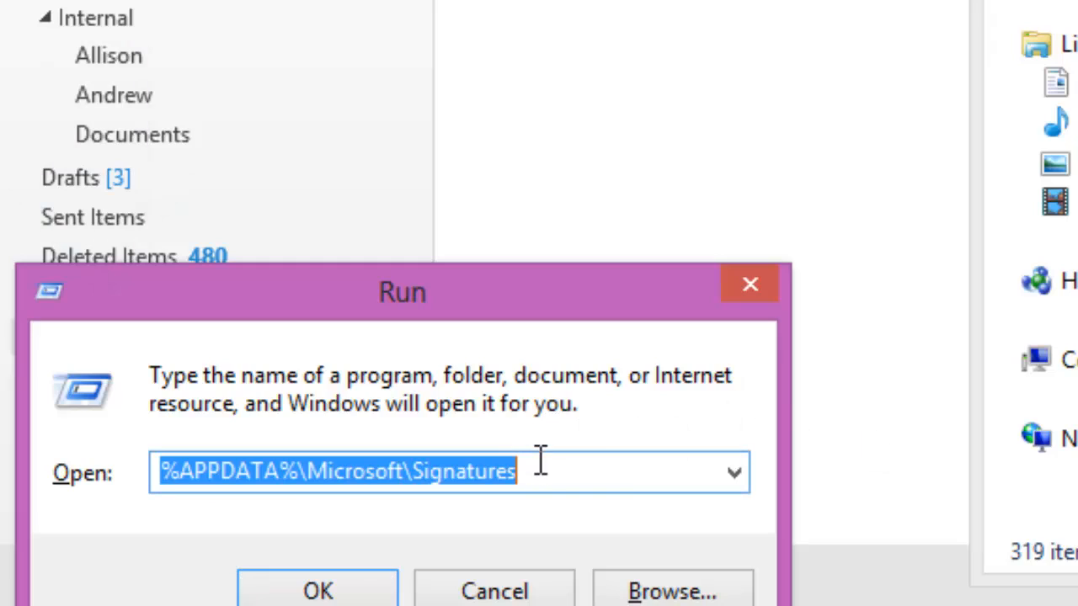
mouse_move(629, 473)
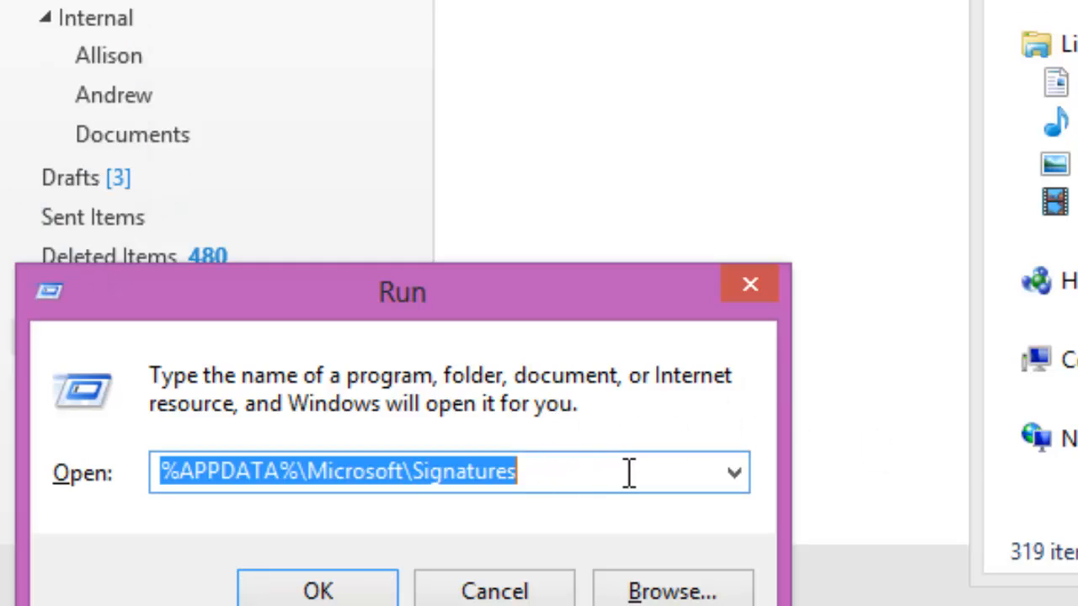
click(627, 472)
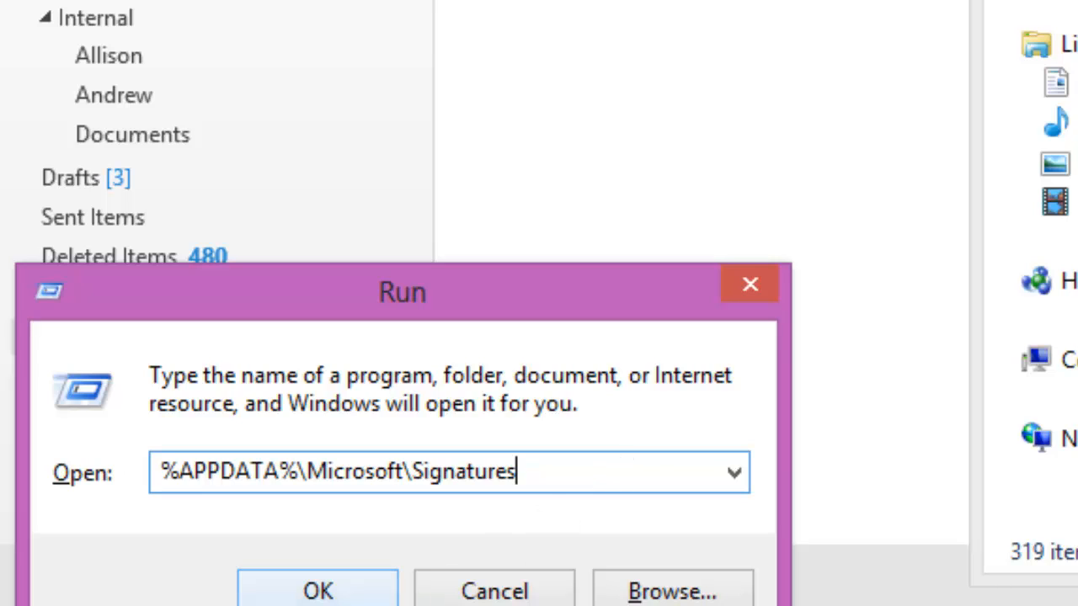
click(317, 589)
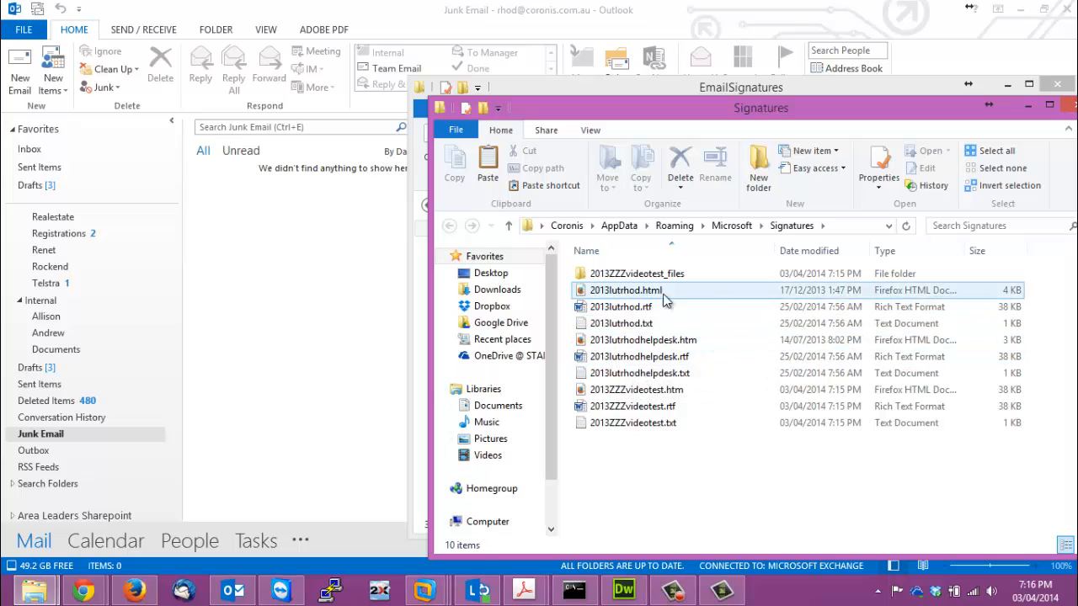
Step: Remove the generated 2013ZZZvideotest files in Signatures and paste the copied Dropbox .htm
click(637, 389)
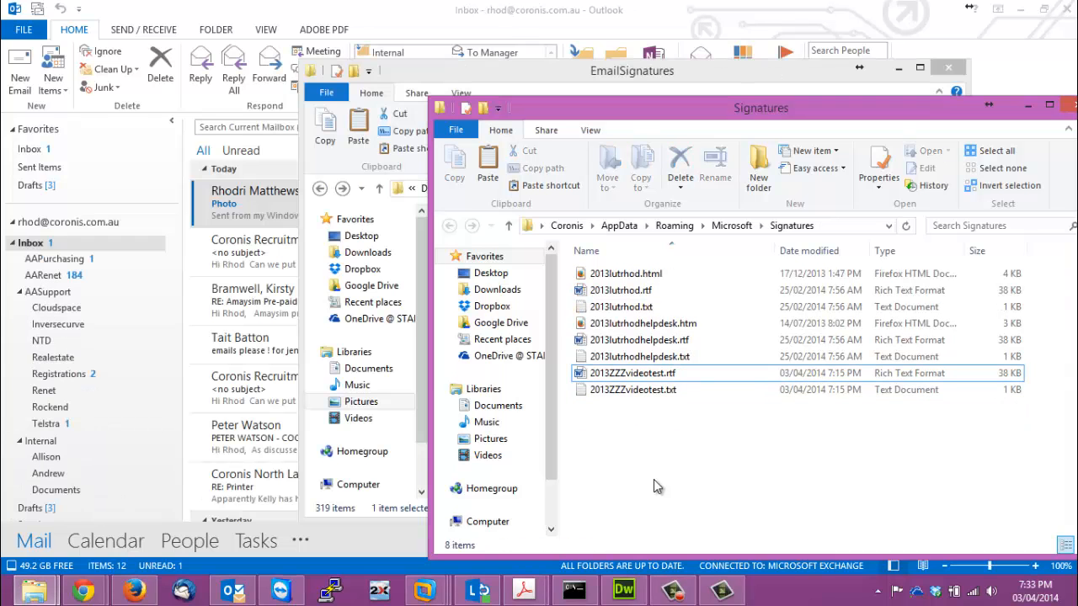
right_click(658, 486)
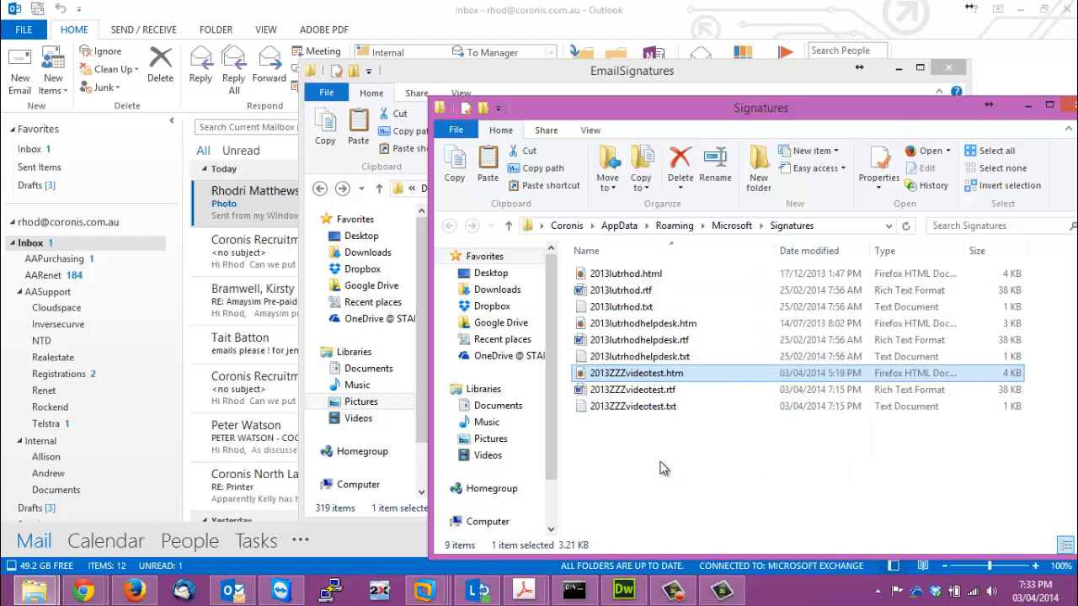
mouse_move(673, 373)
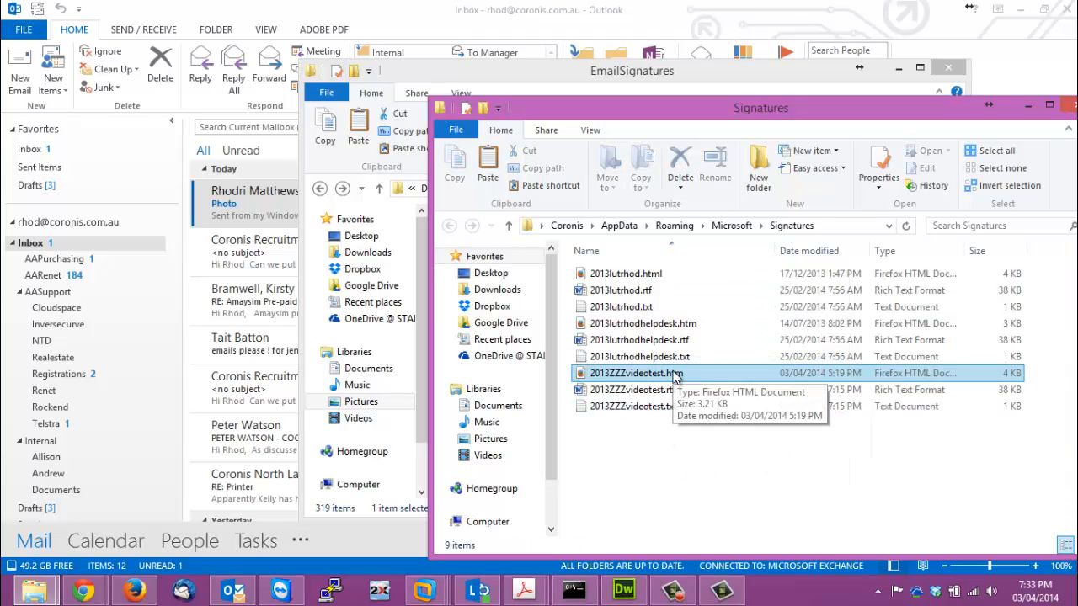